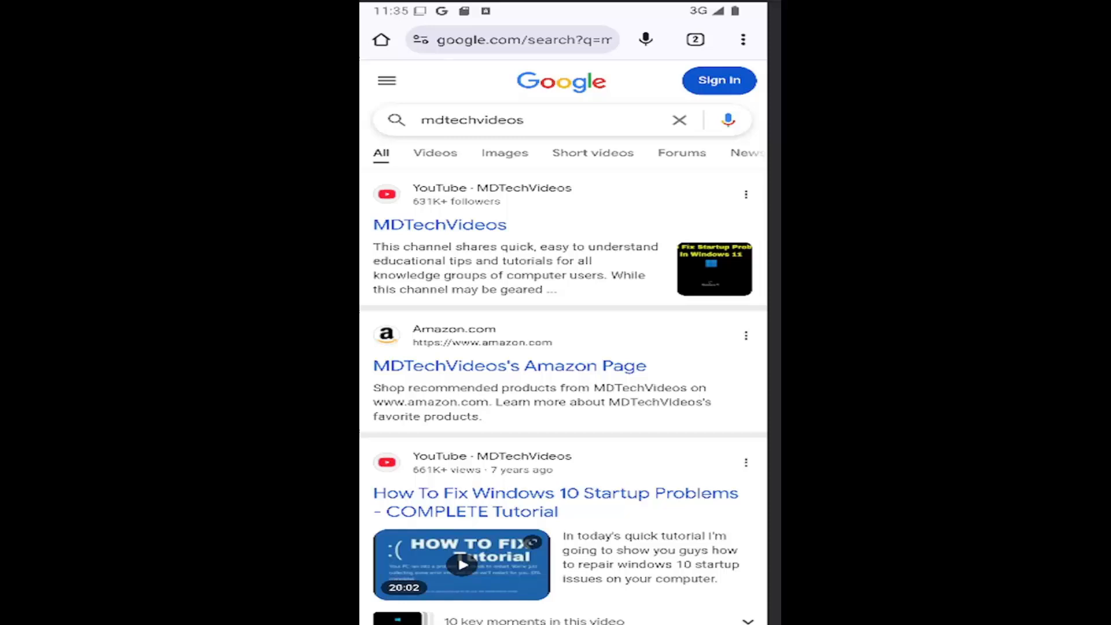
{"action": "mouse_move", "coordinate": [744, 44]}
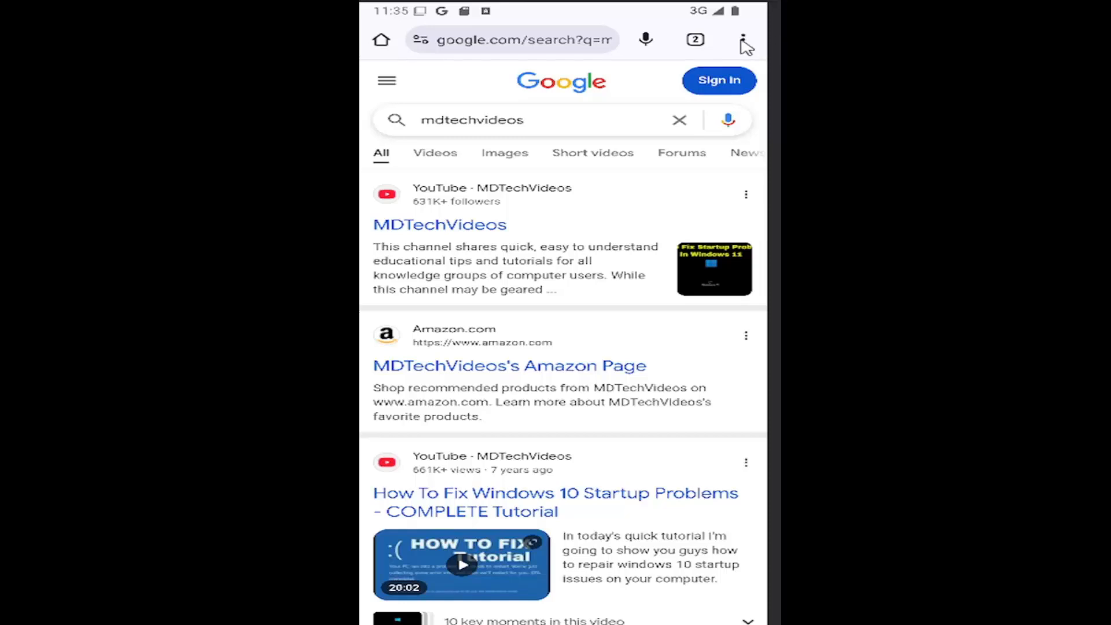
Step: Reach the Third-party cookies page via the menu, Settings, Site settings and the Content section
{"action": "left_click", "coordinate": [743, 39]}
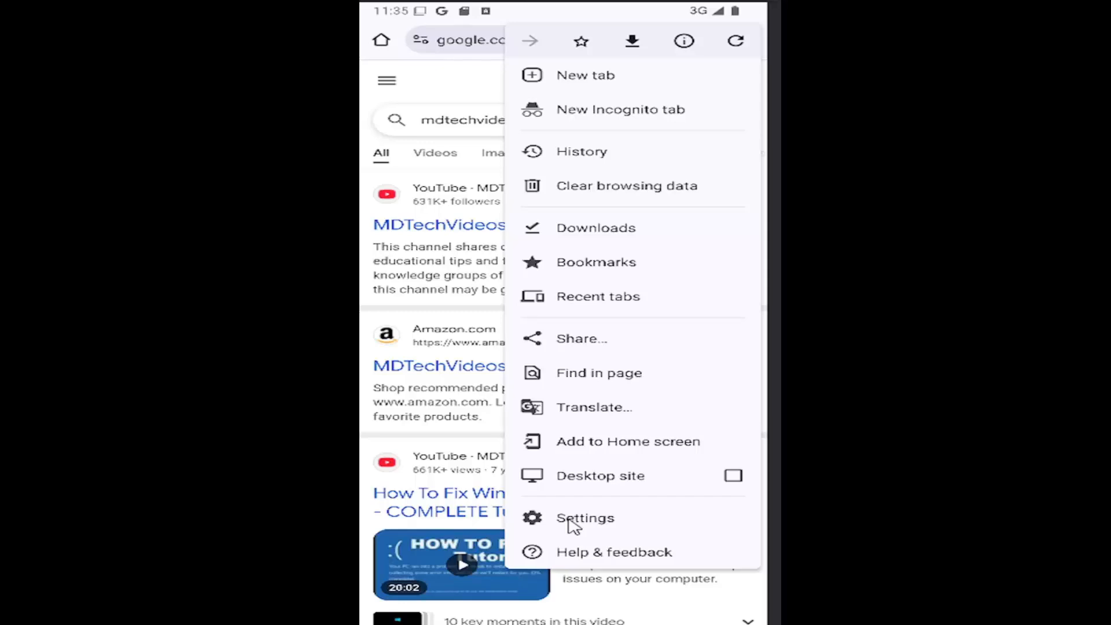
{"action": "left_click", "coordinate": [585, 519]}
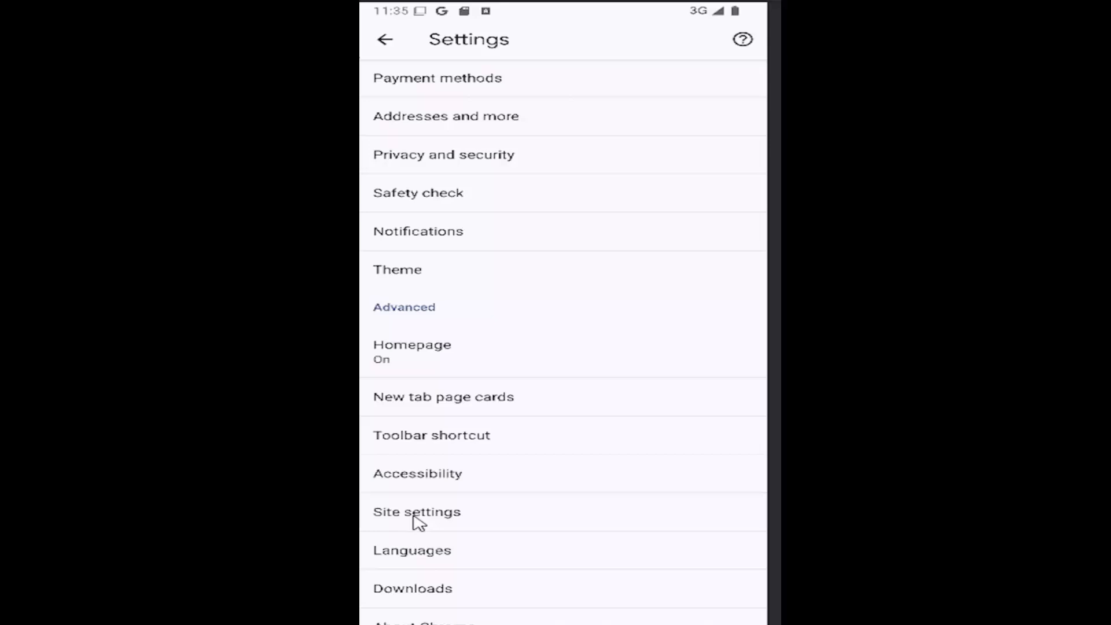
{"action": "left_click", "coordinate": [416, 511]}
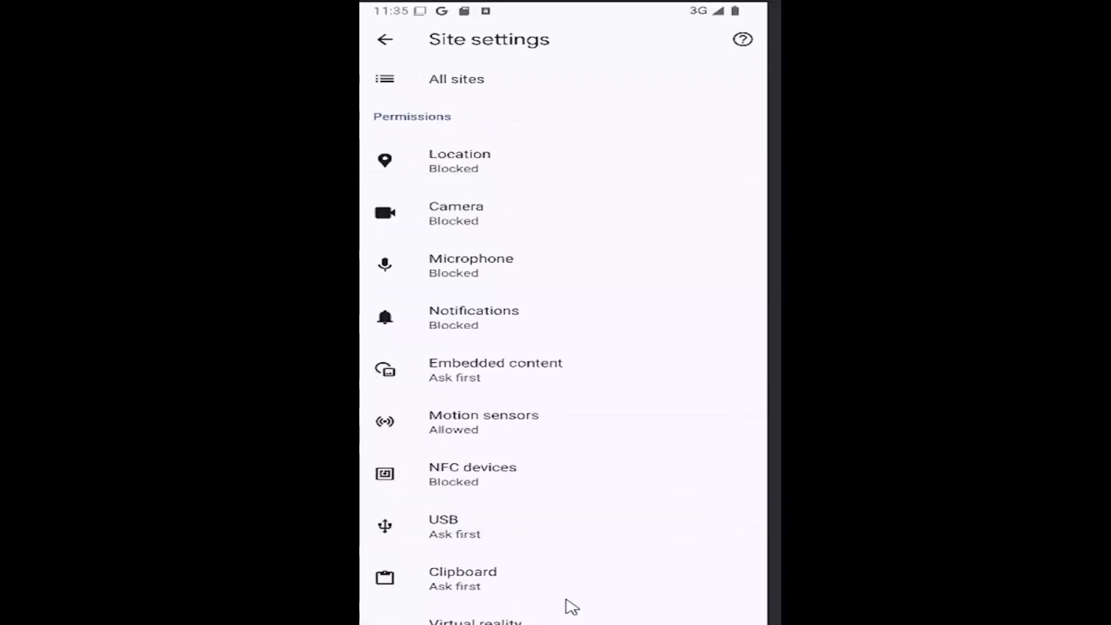
{"action": "scroll", "scroll_direction": "down", "scroll_amount": 3}
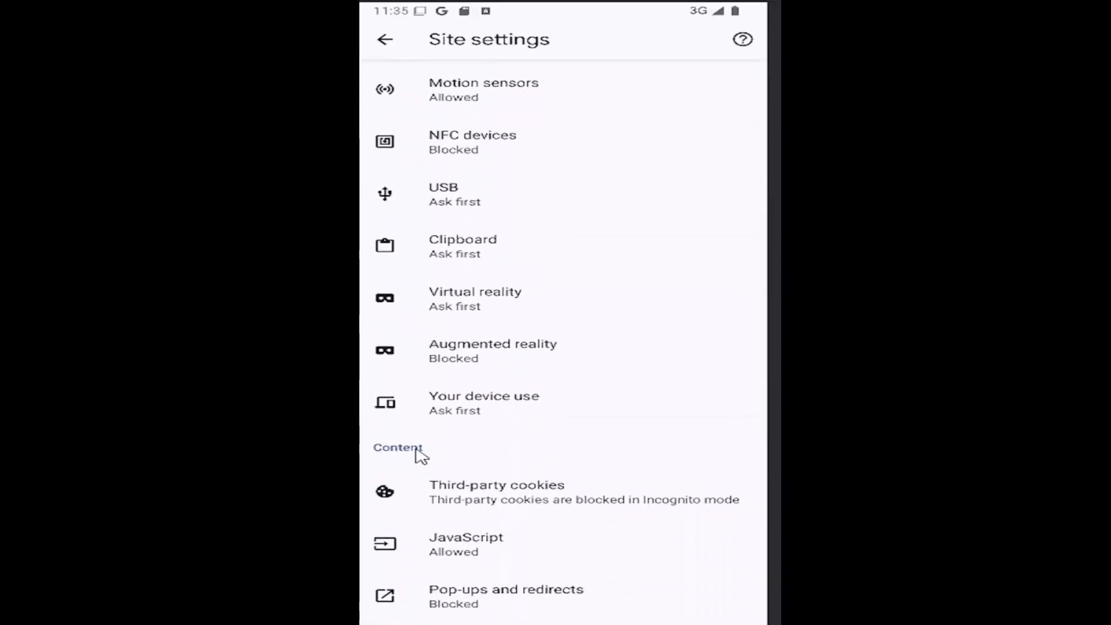
{"action": "scroll", "scroll_direction": "down", "scroll_amount": 3}
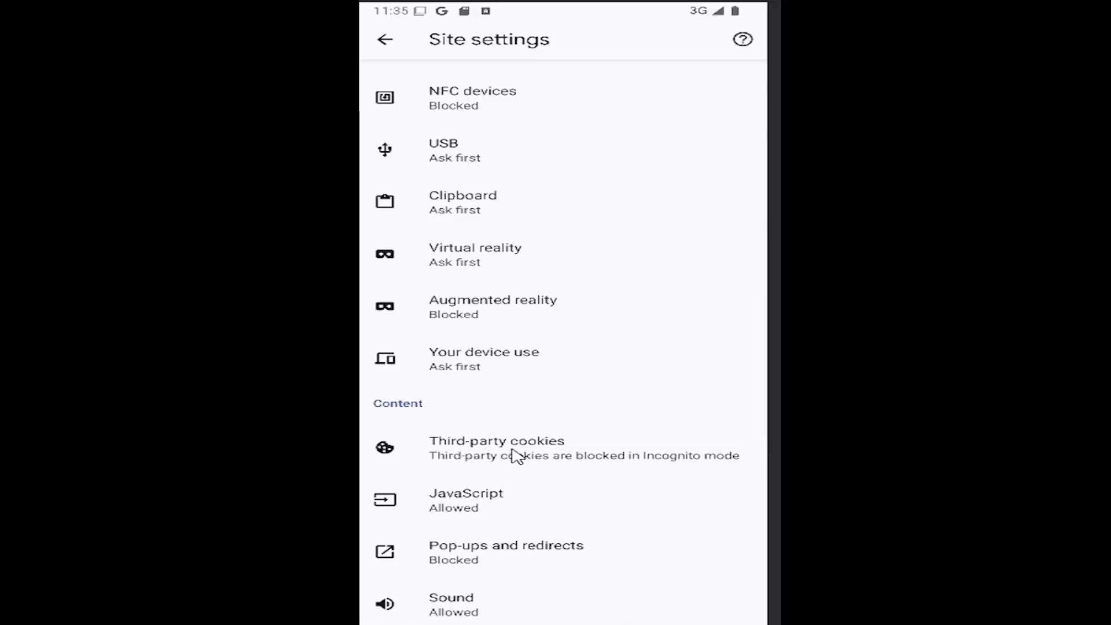
{"action": "left_click", "coordinate": [496, 447]}
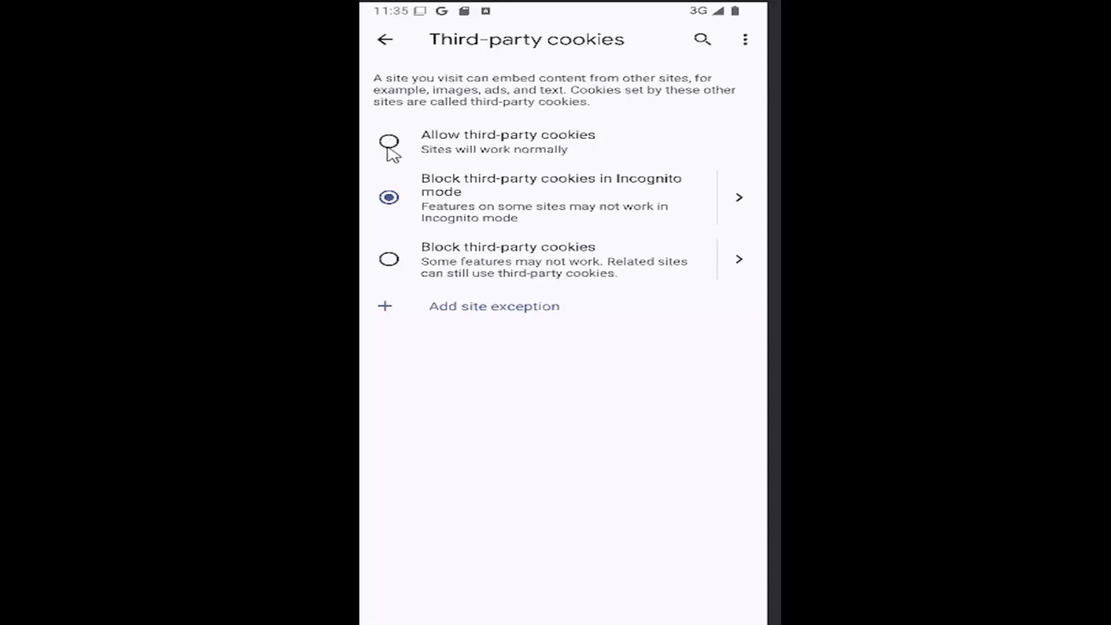
Step: Select the Block third-party cookies option so cookies are blocked in all modes
{"action": "left_click", "coordinate": [389, 141]}
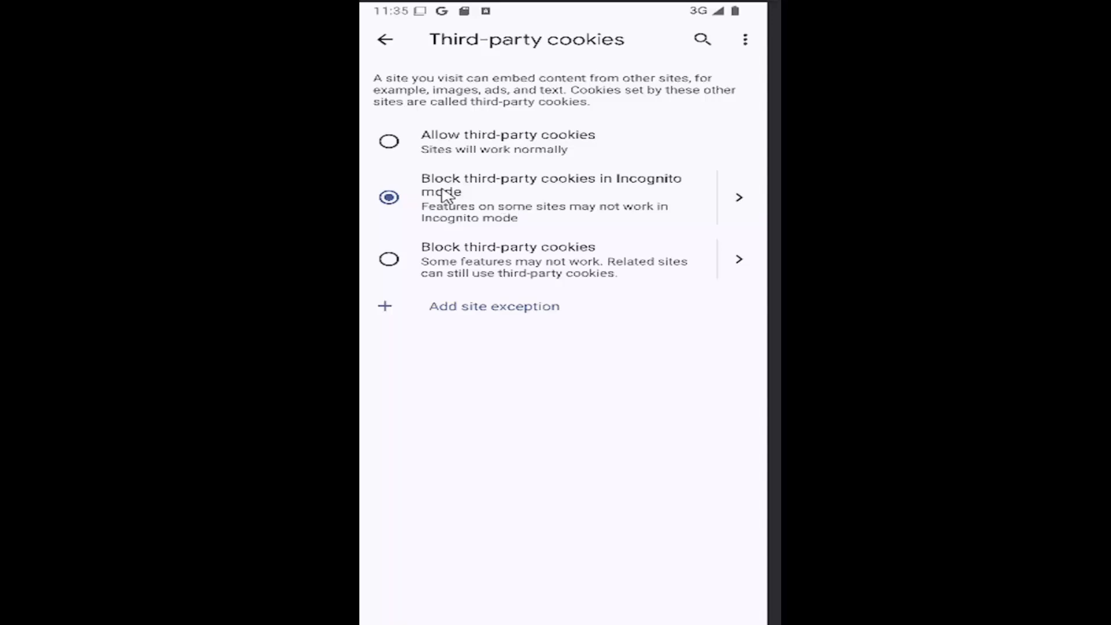
{"action": "mouse_move", "coordinate": [404, 267]}
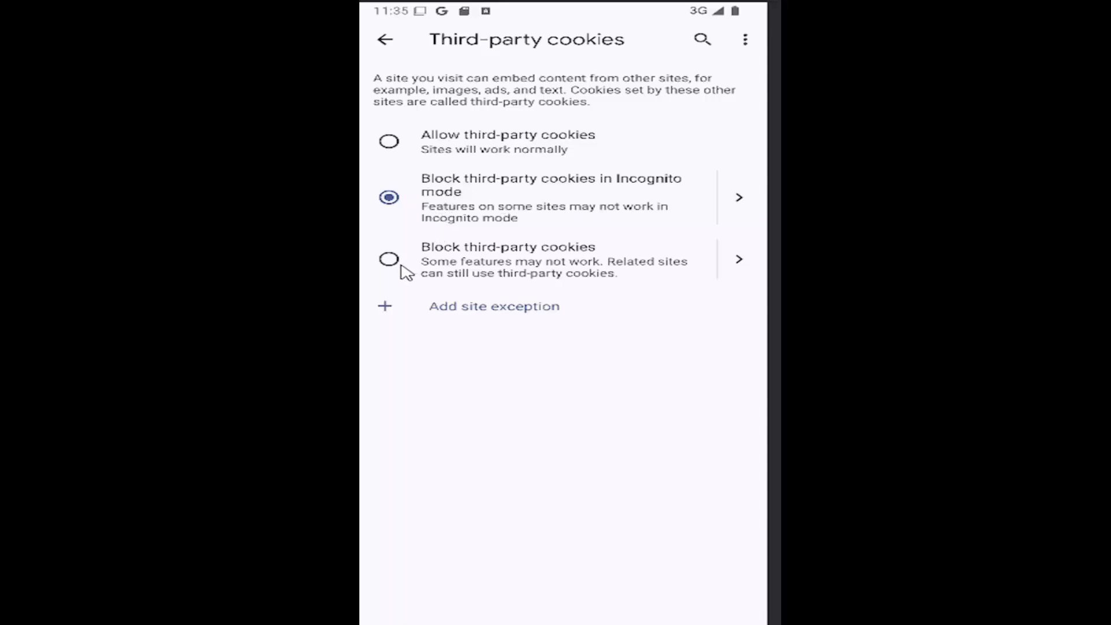
{"action": "left_click", "coordinate": [389, 259]}
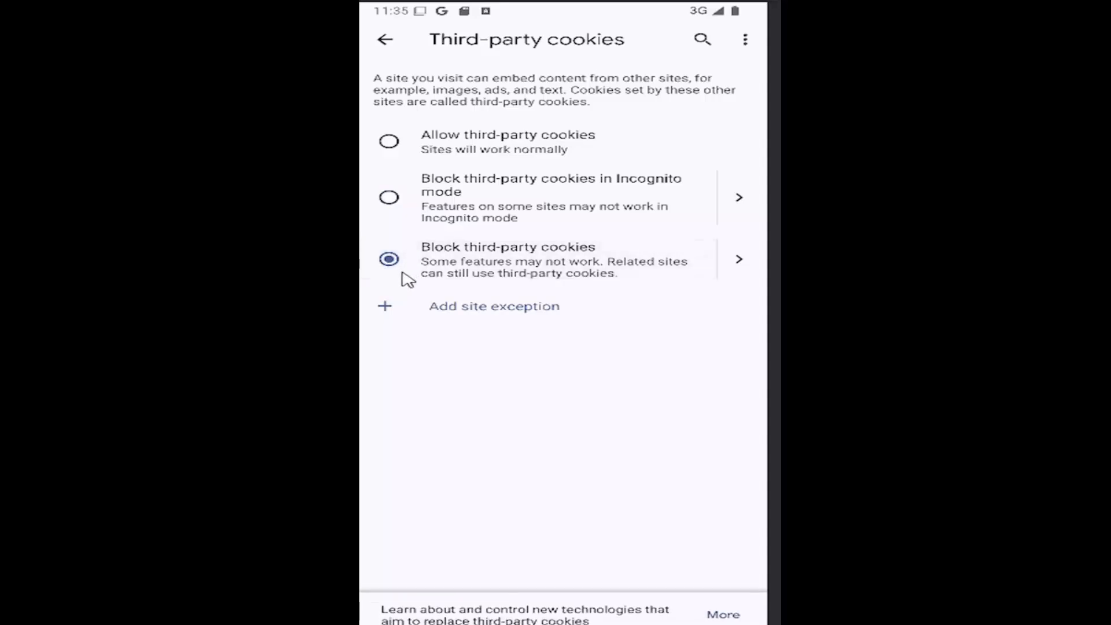
{"action": "mouse_move", "coordinate": [403, 314]}
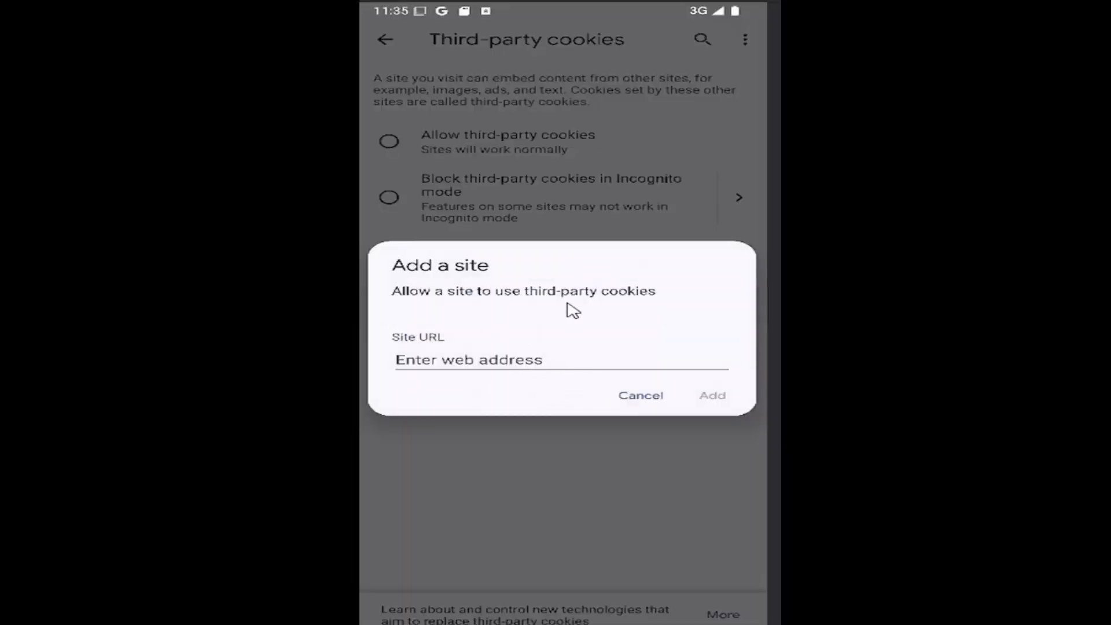
{"action": "mouse_move", "coordinate": [489, 354]}
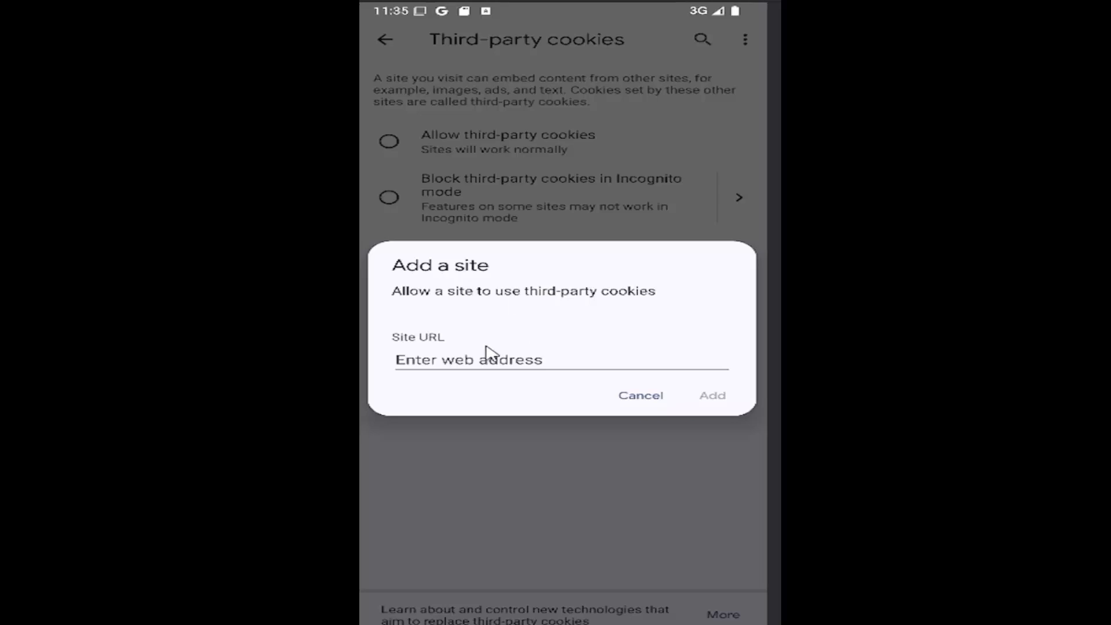
{"action": "mouse_move", "coordinate": [391, 276]}
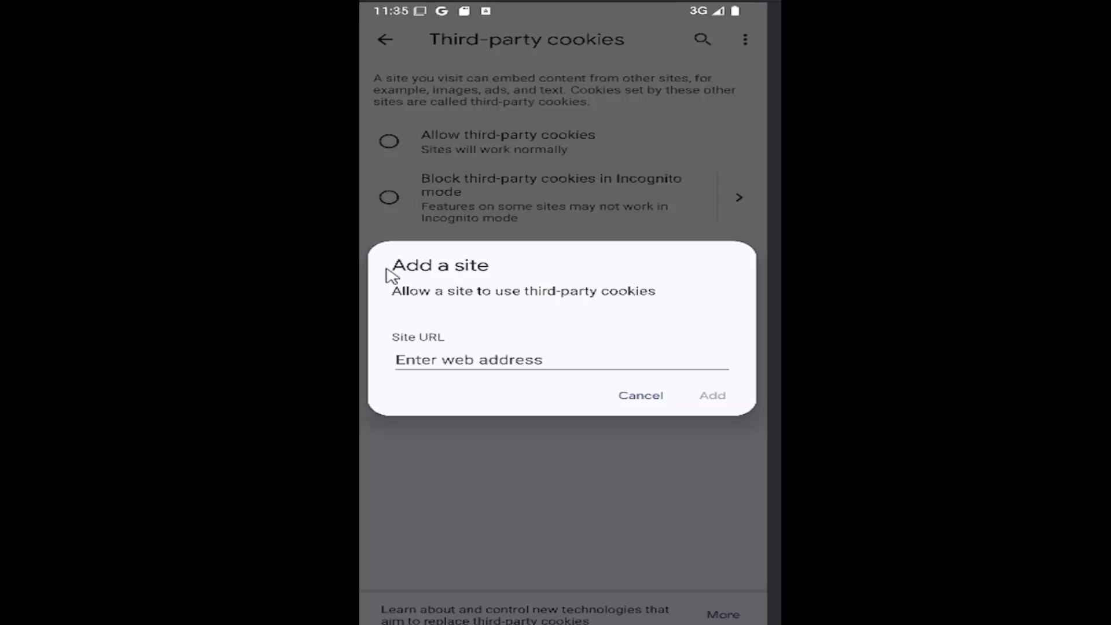
{"action": "mouse_move", "coordinate": [652, 410]}
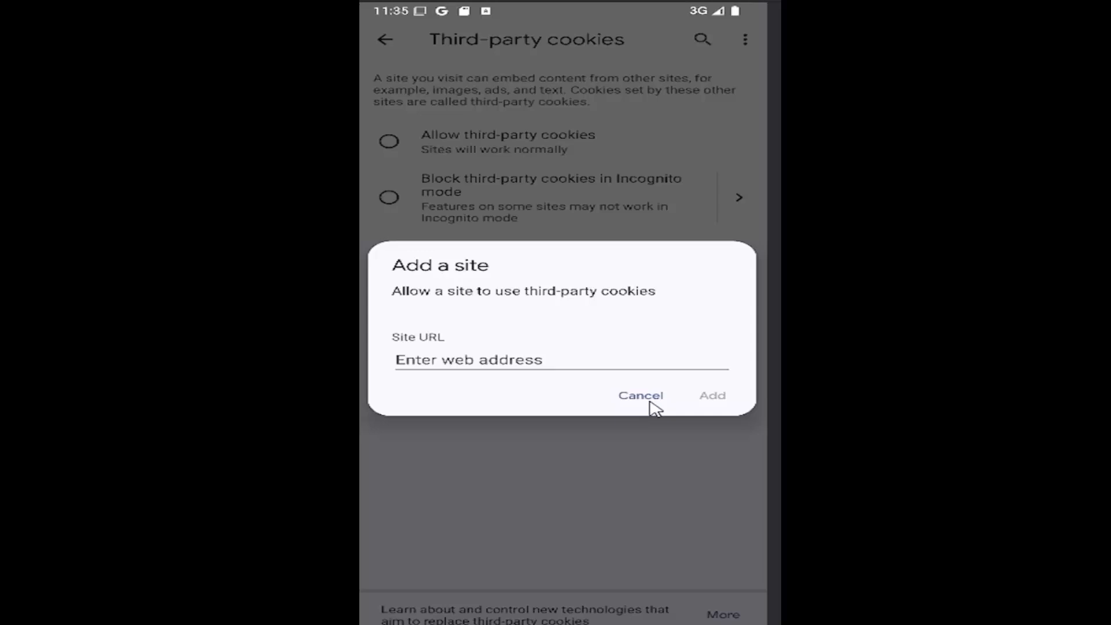
Step: Cancel the Add a site dialog without adding a cookie exception
{"action": "left_click", "coordinate": [641, 396]}
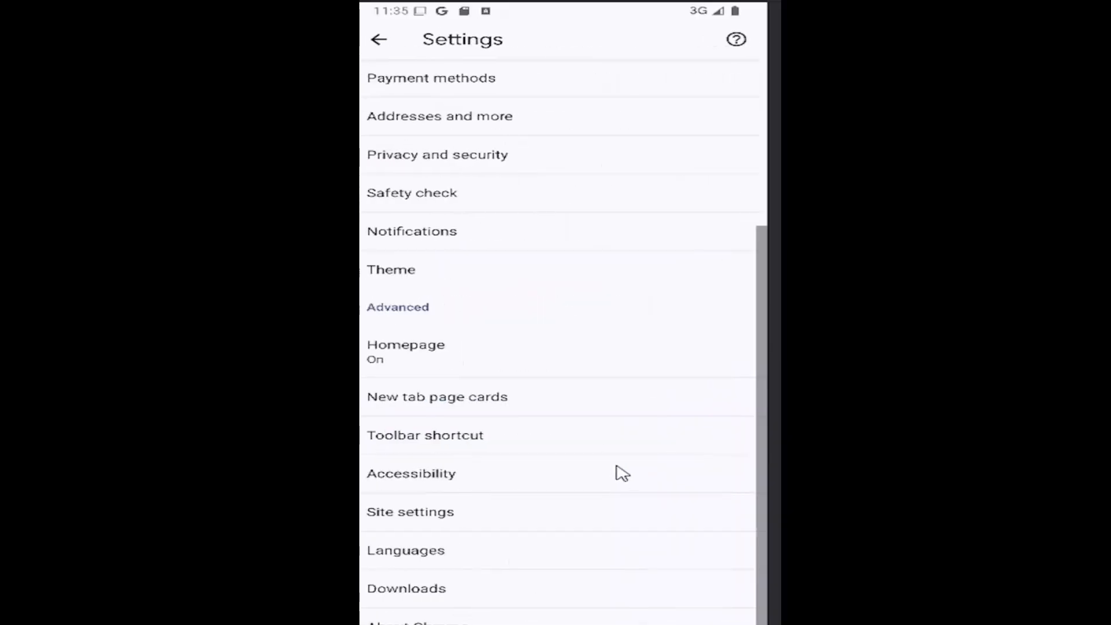